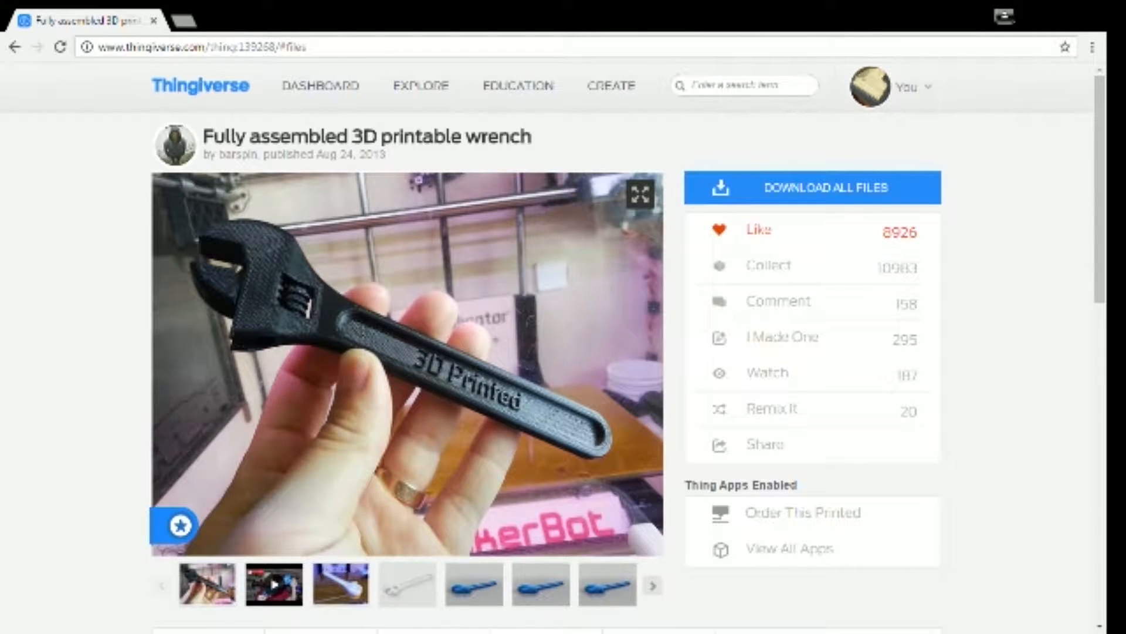
mouse_move(934, 416)
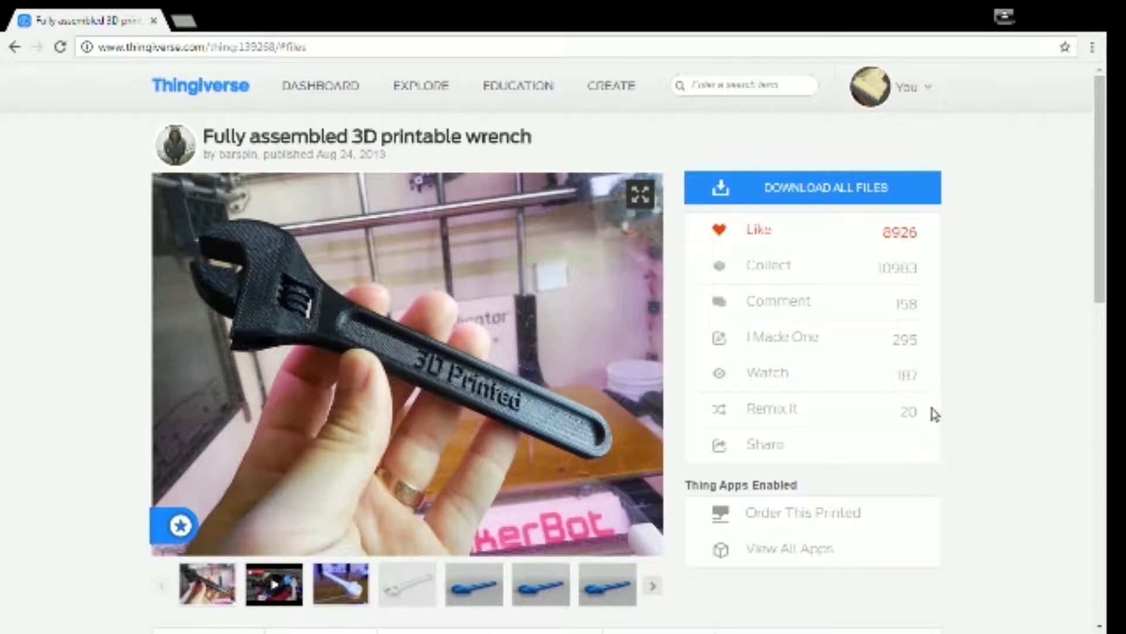
mouse_move(744, 349)
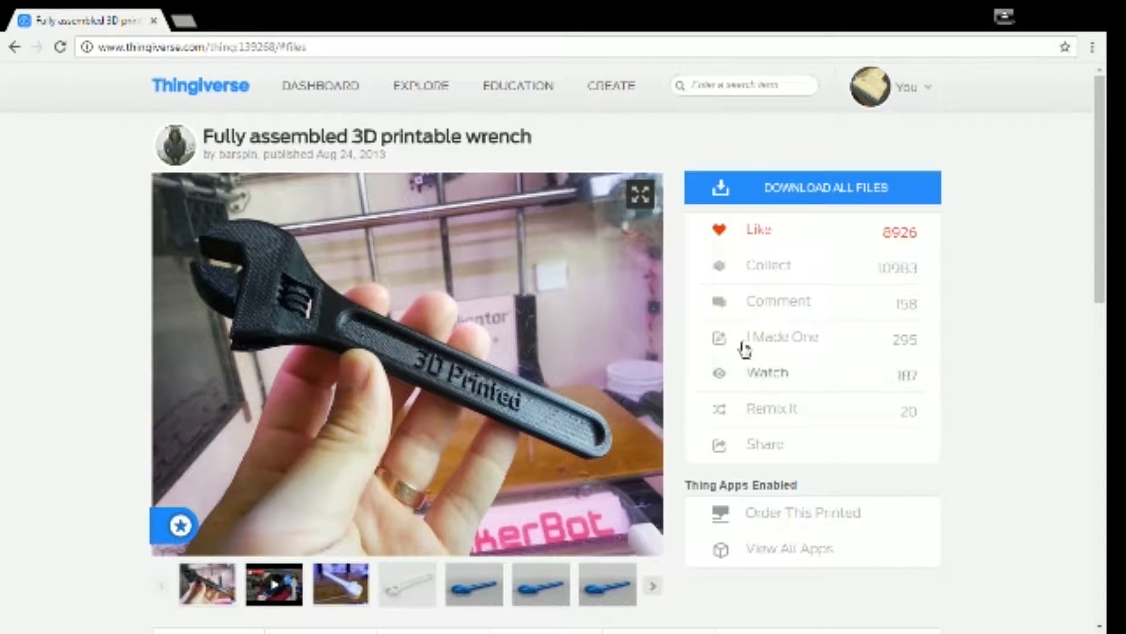
mouse_move(324, 196)
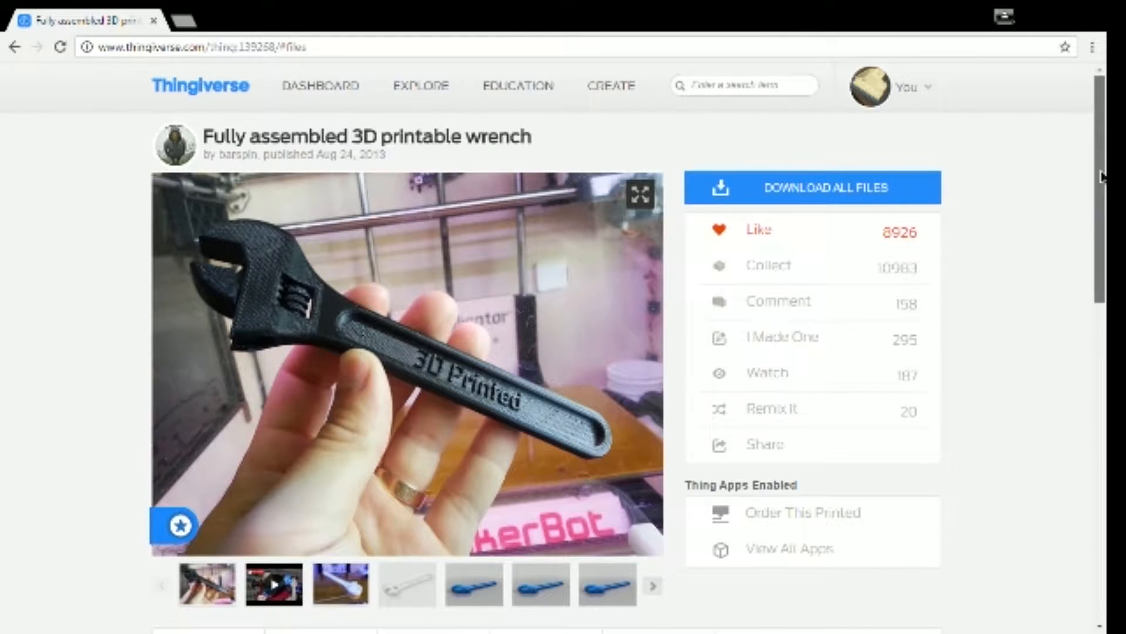
Open the wrench's Thing Files tab and scroll through its STL and STP variants.
scroll("down", 3)
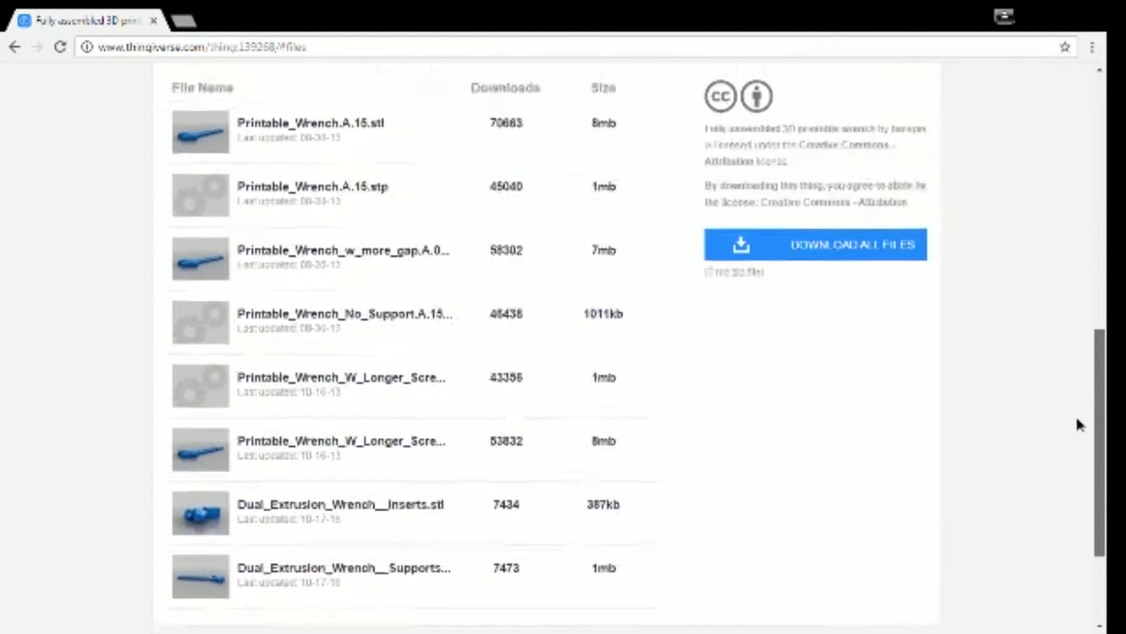
scroll("up", 3)
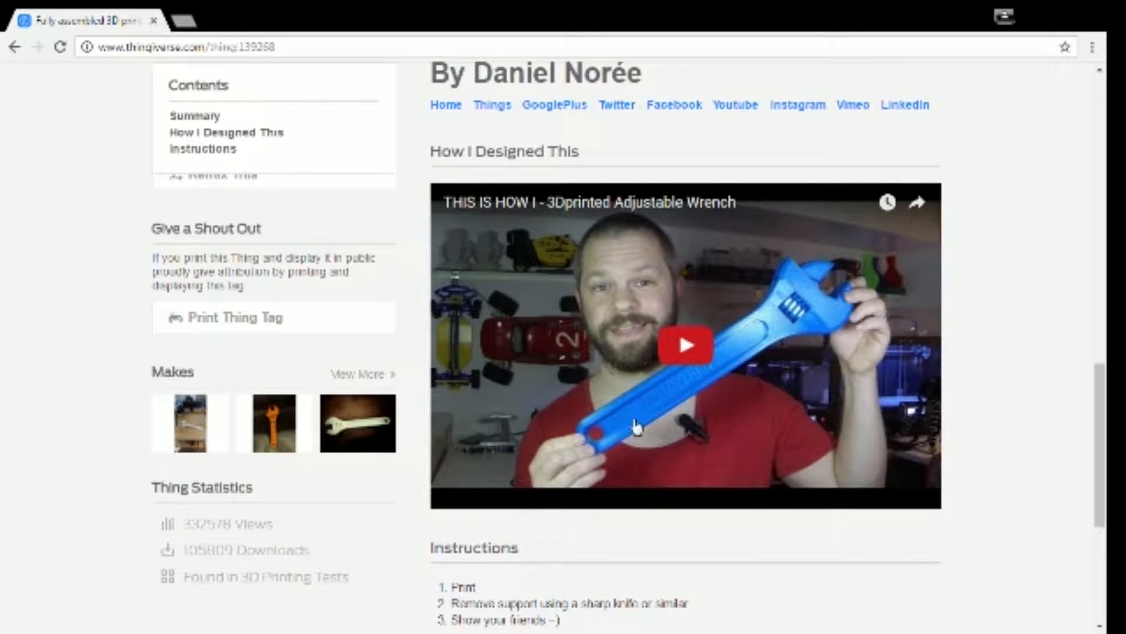
mouse_move(861, 370)
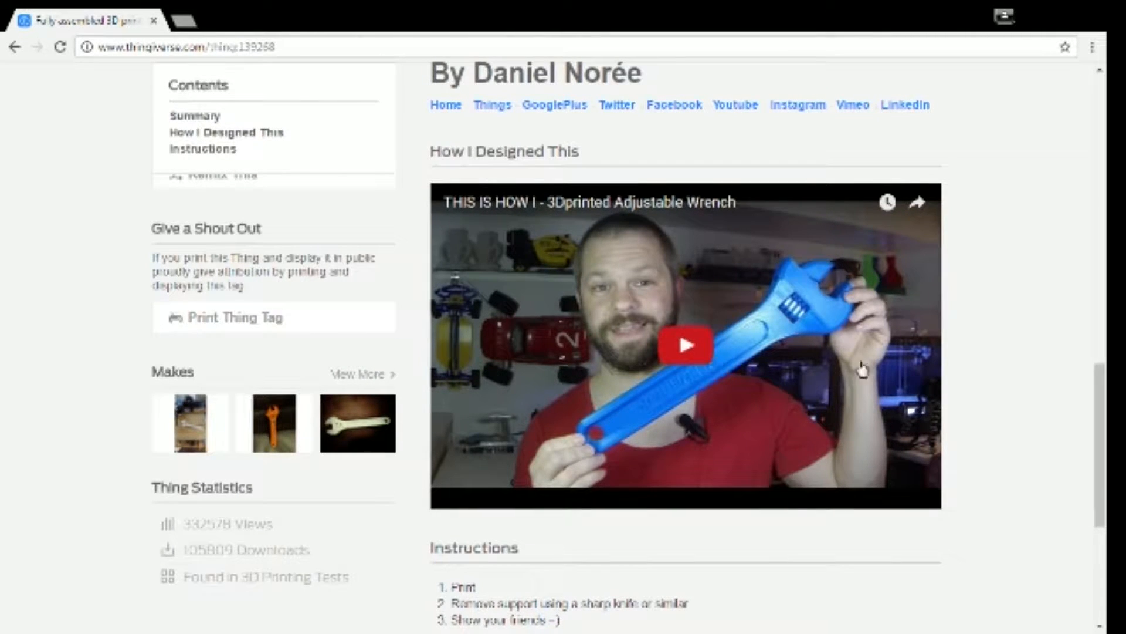
scroll("up", 3)
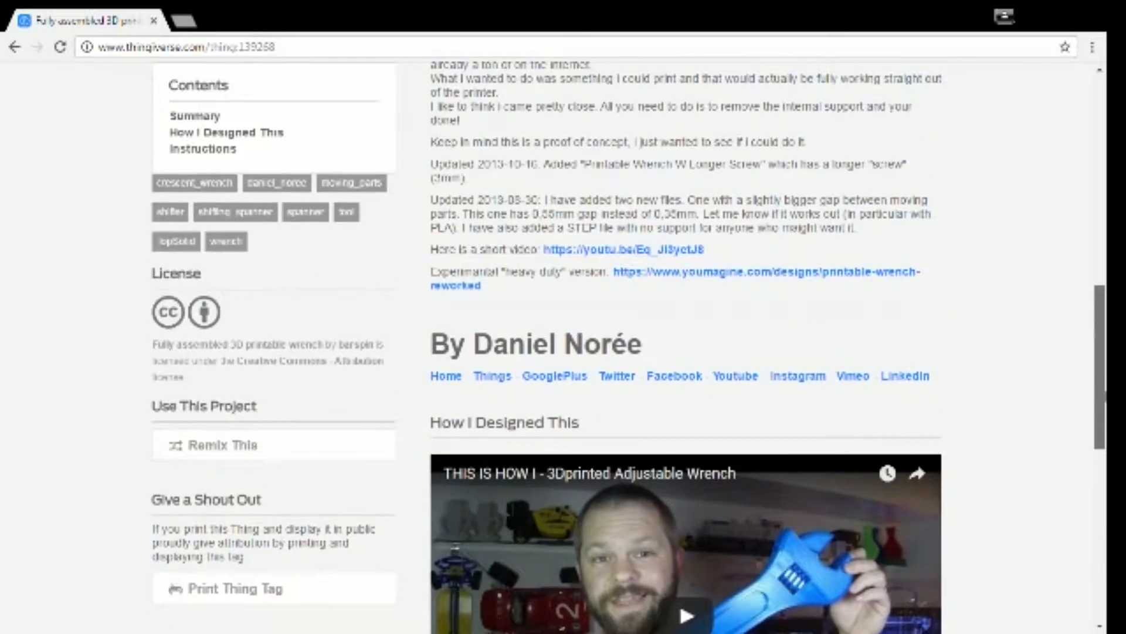
scroll("down", 3)
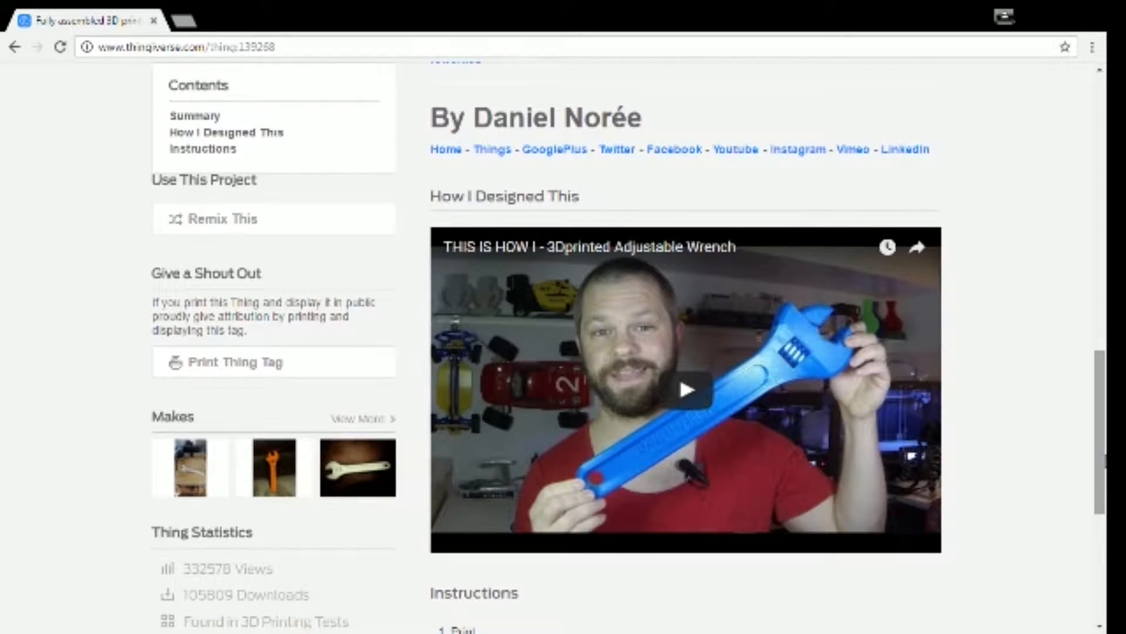
scroll("up", 3)
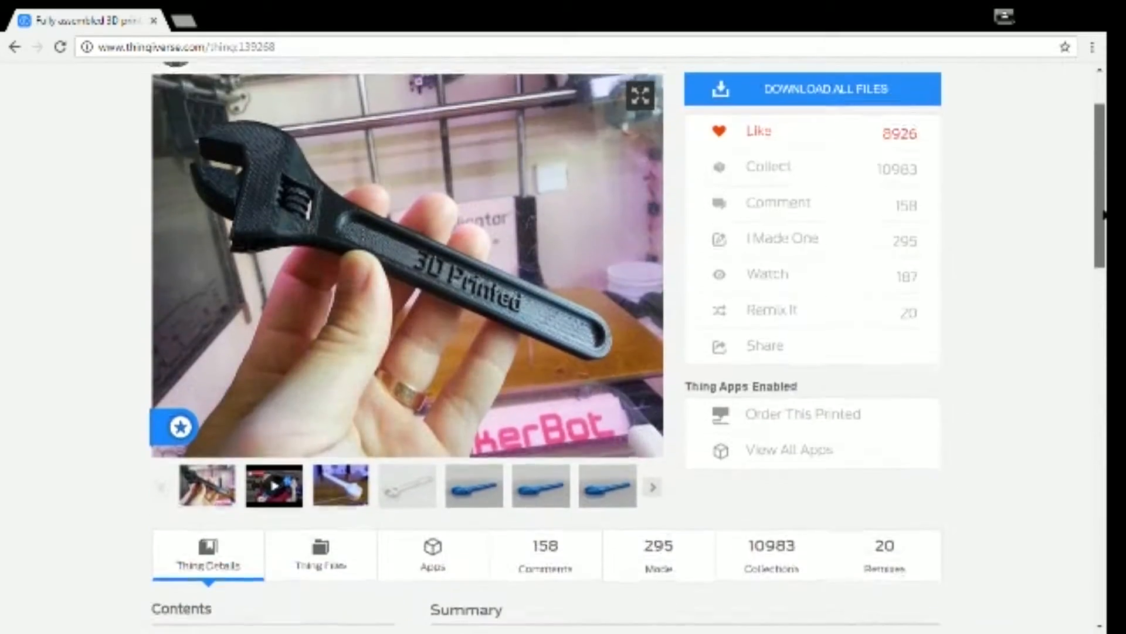
scroll("up", 3)
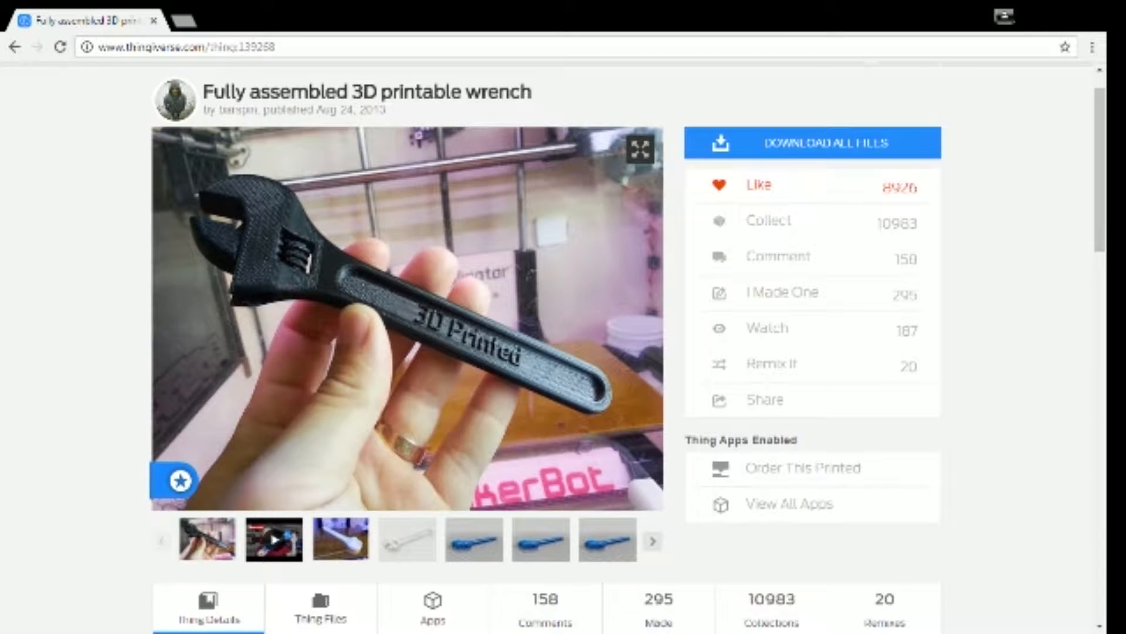
left_click(321, 606)
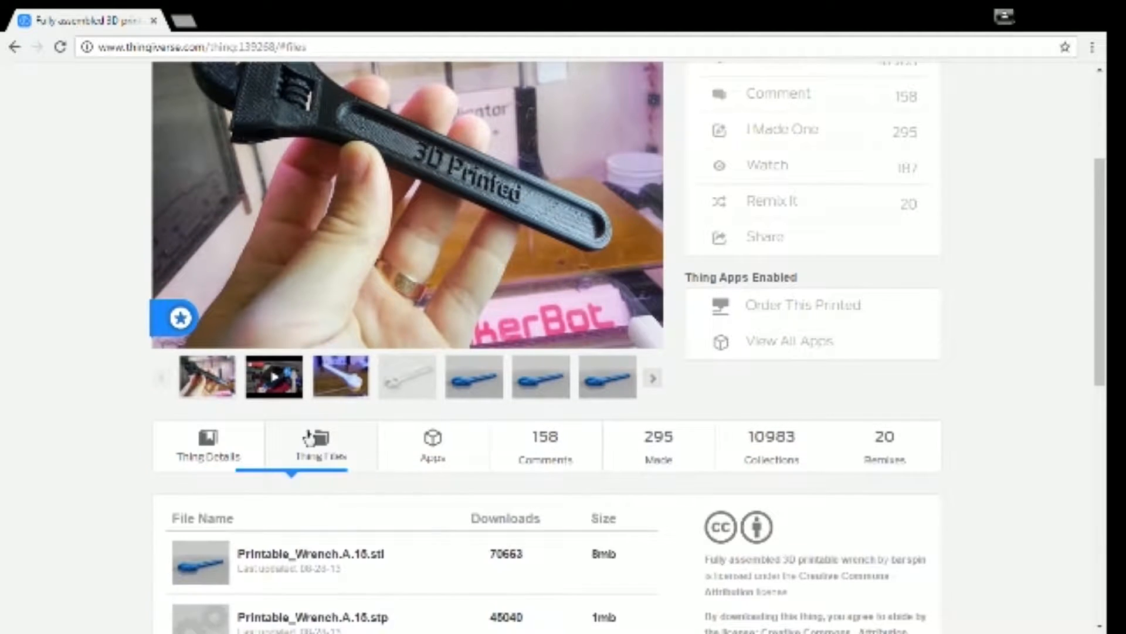
scroll("down", 3)
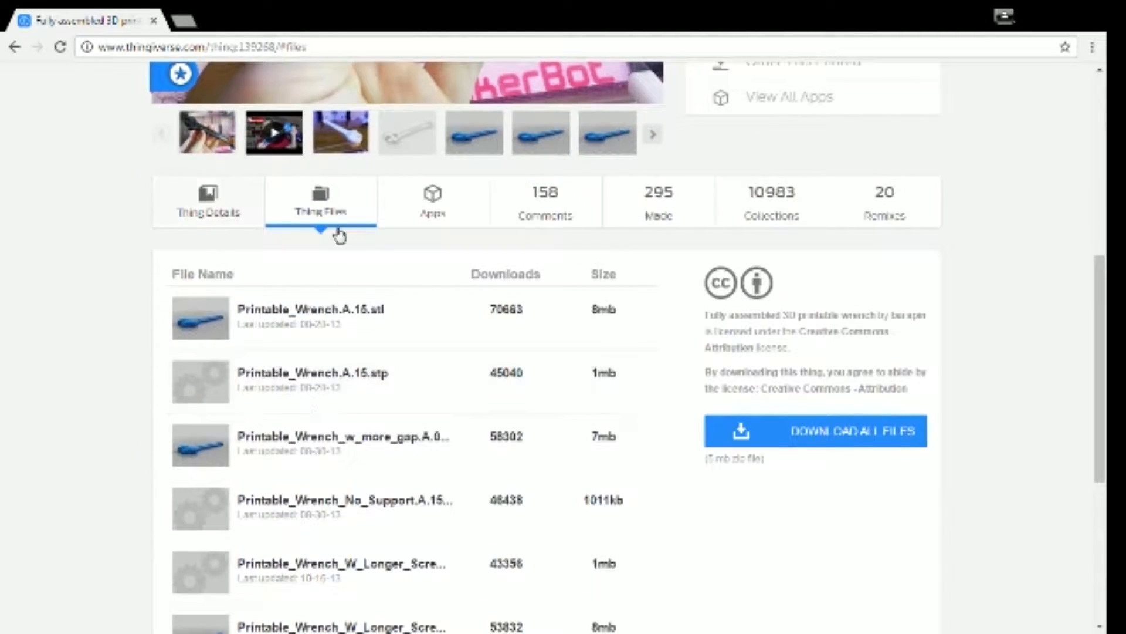
scroll("down", 3)
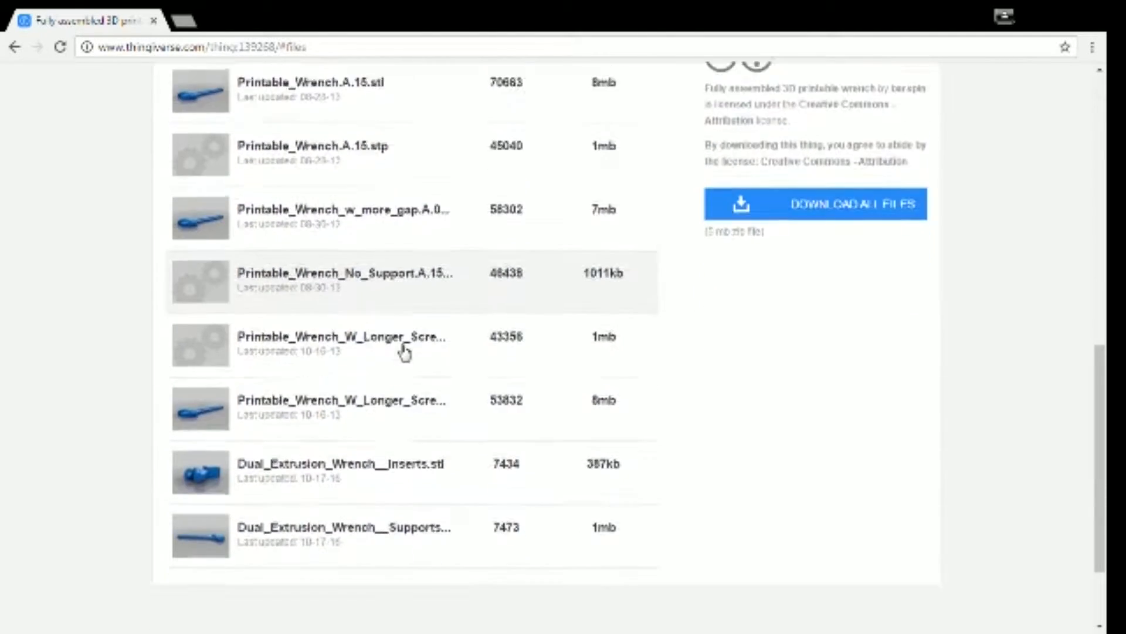
scroll("down", 3)
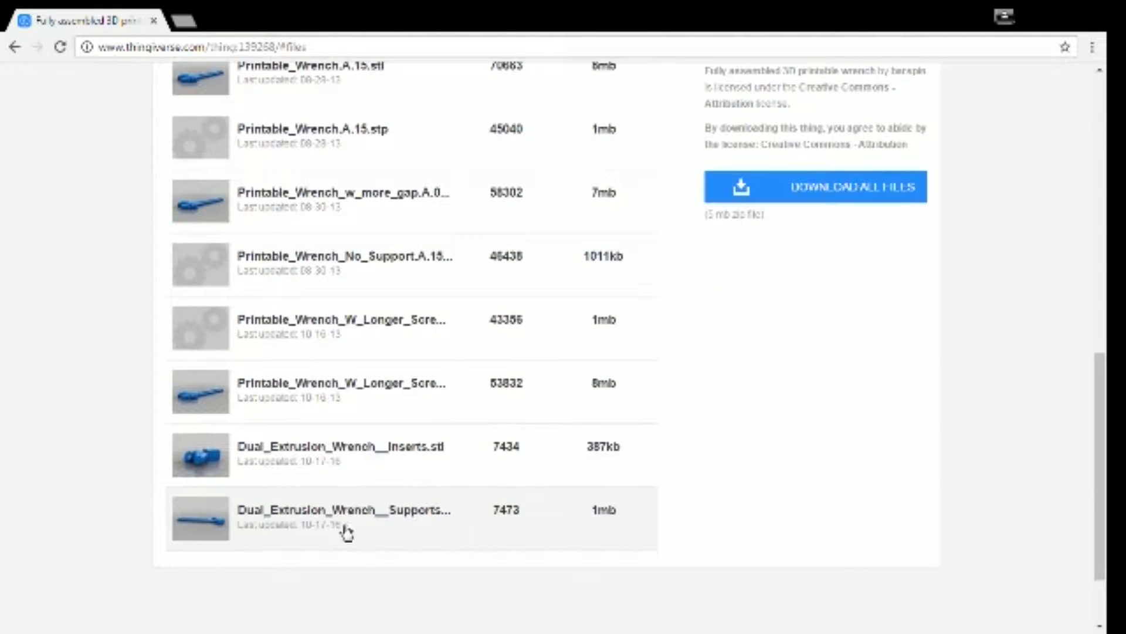
mouse_move(350, 410)
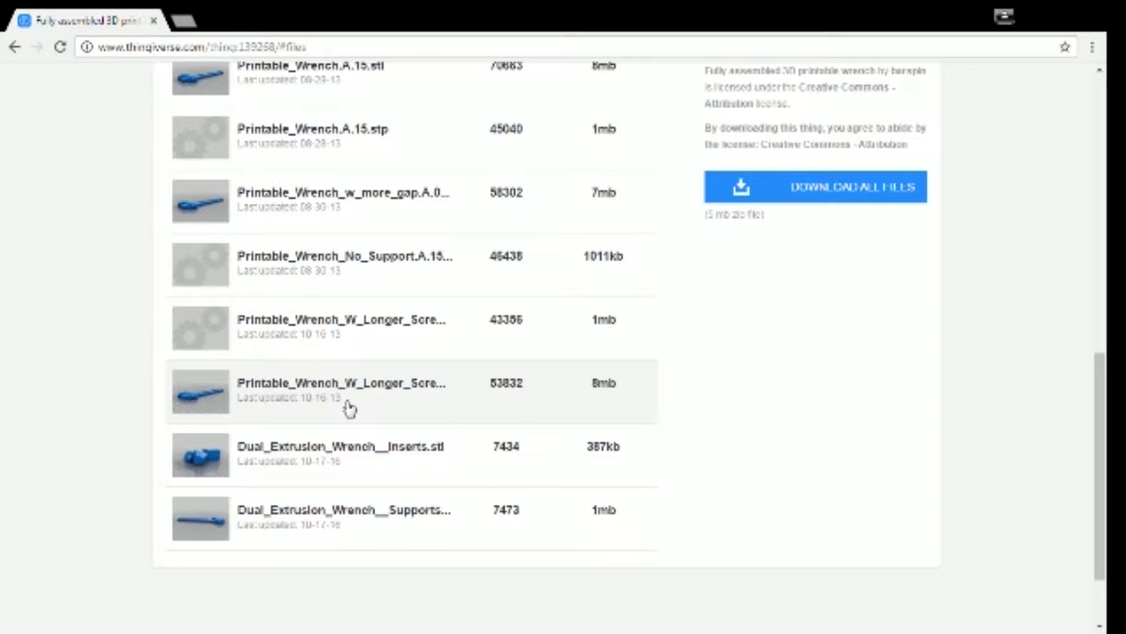
scroll("up", 3)
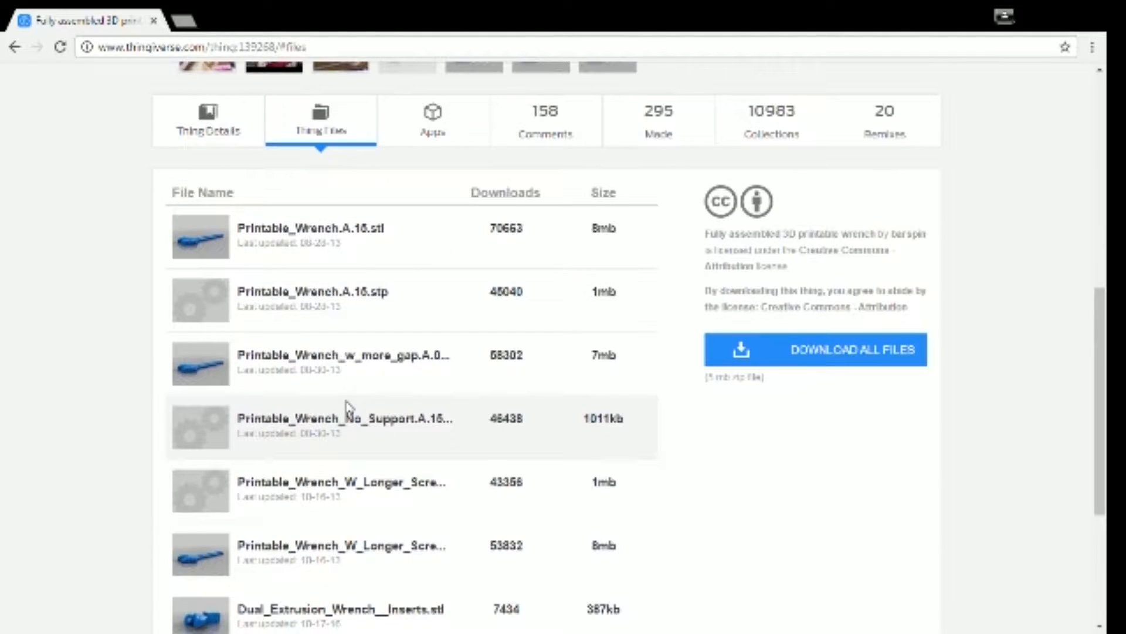
mouse_move(348, 402)
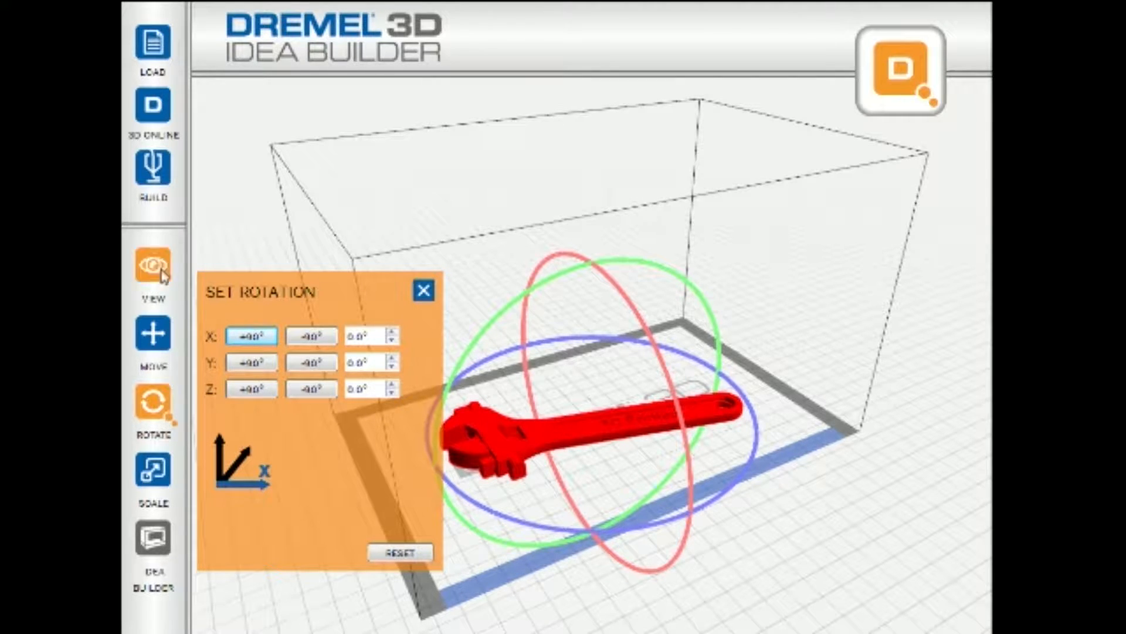
Rotate the wrench in 90° turns to lie flat text-up, then slice it for material and time estimates.
left_click(311, 388)
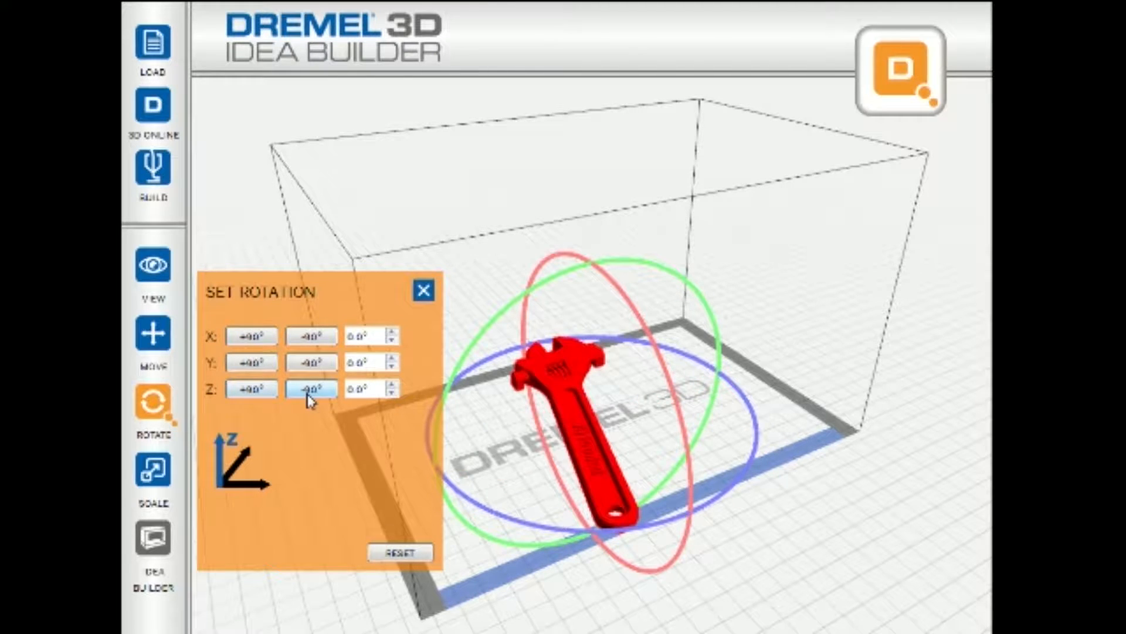
left_click(310, 362)
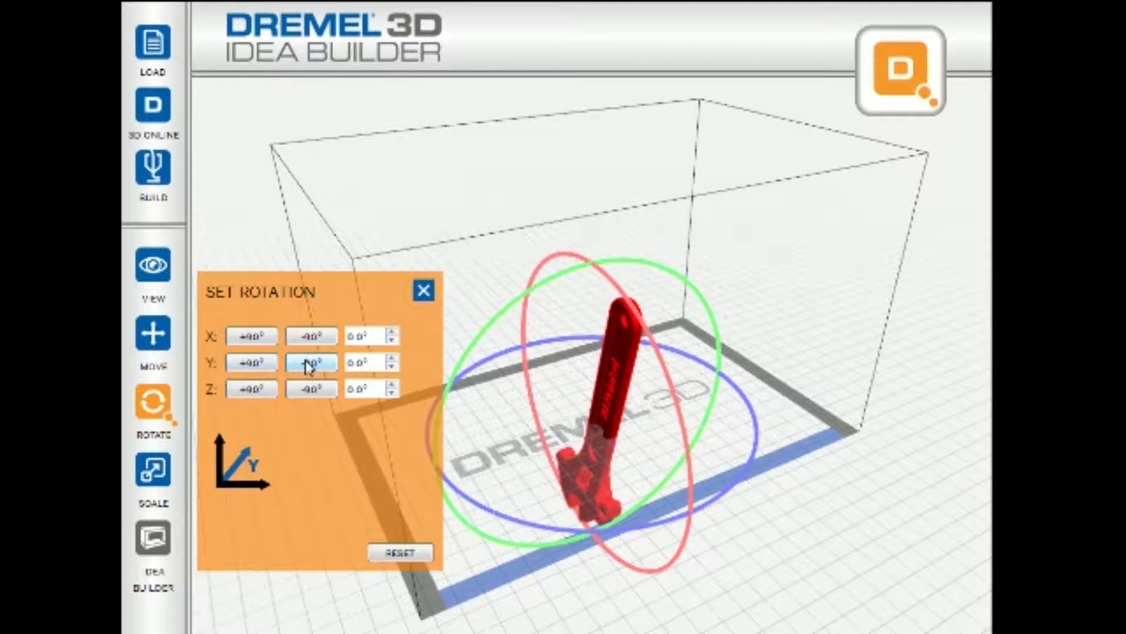
left_click(311, 336)
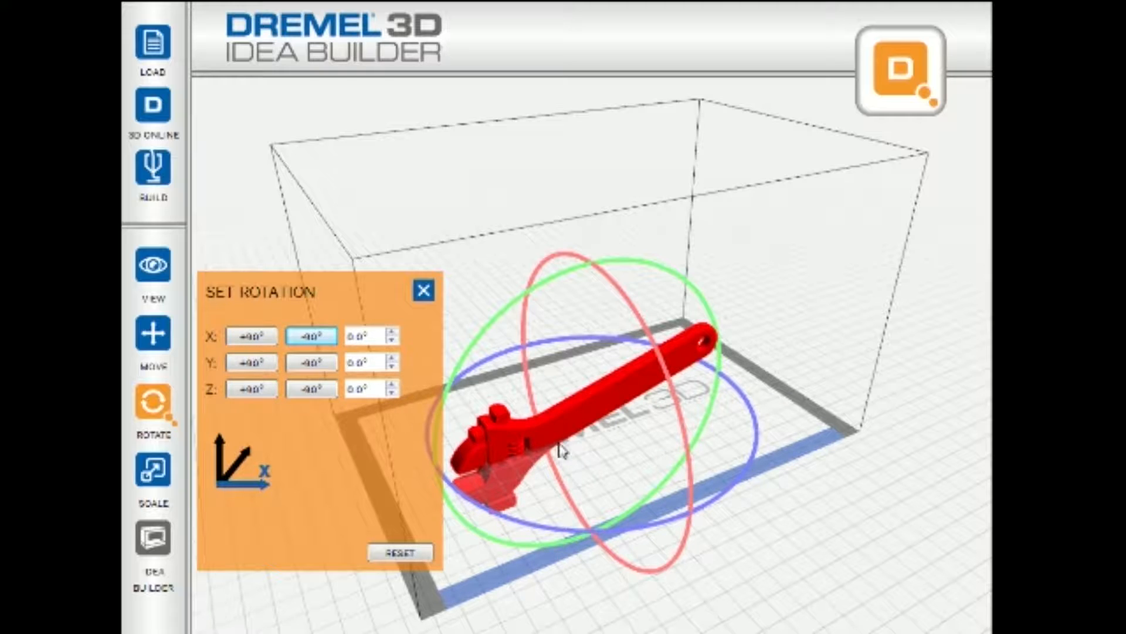
mouse_move(634, 380)
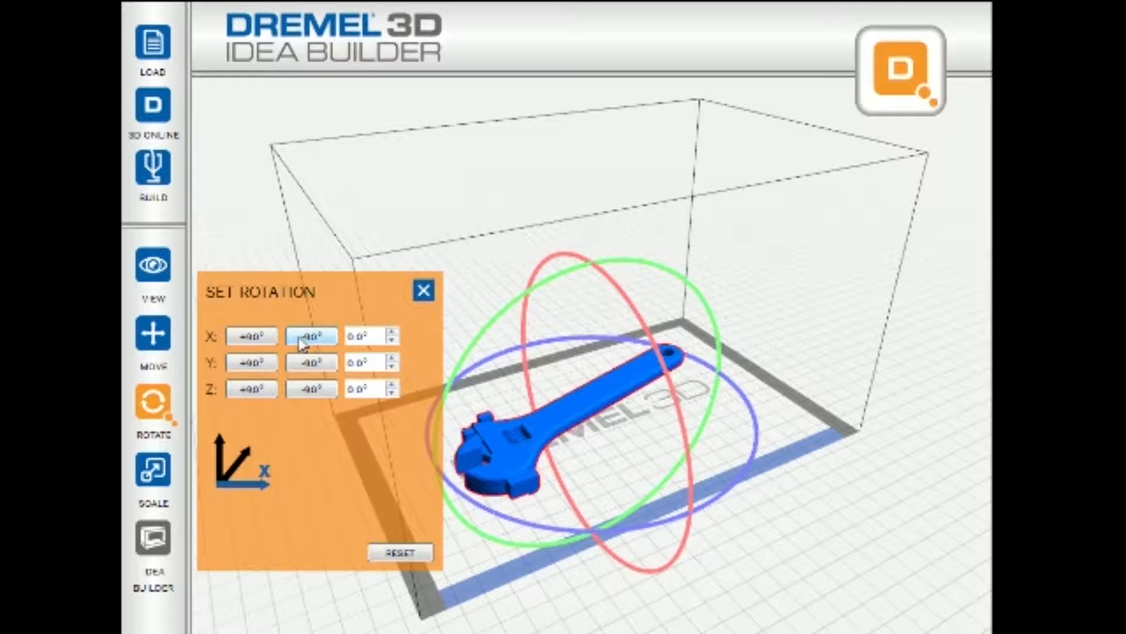
left_click(153, 169)
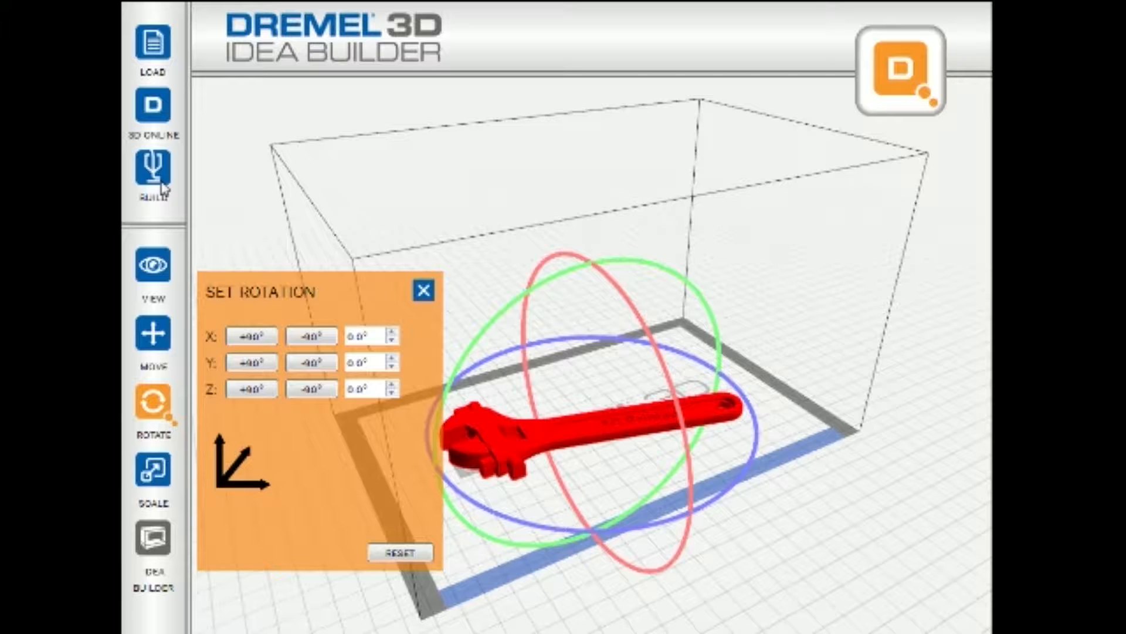
left_click(153, 173)
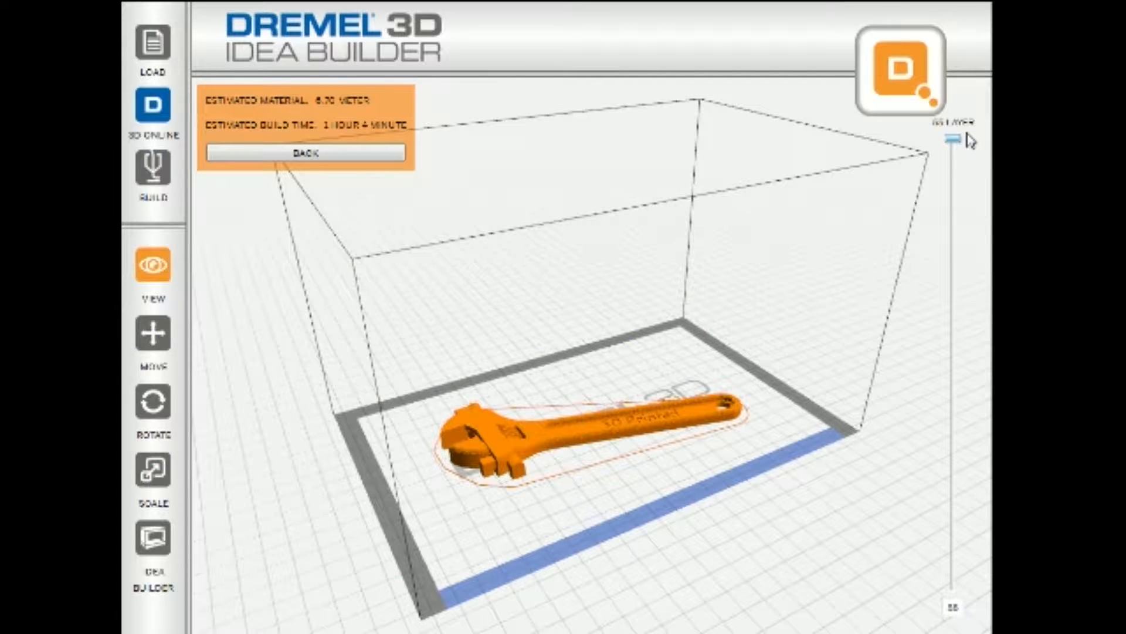